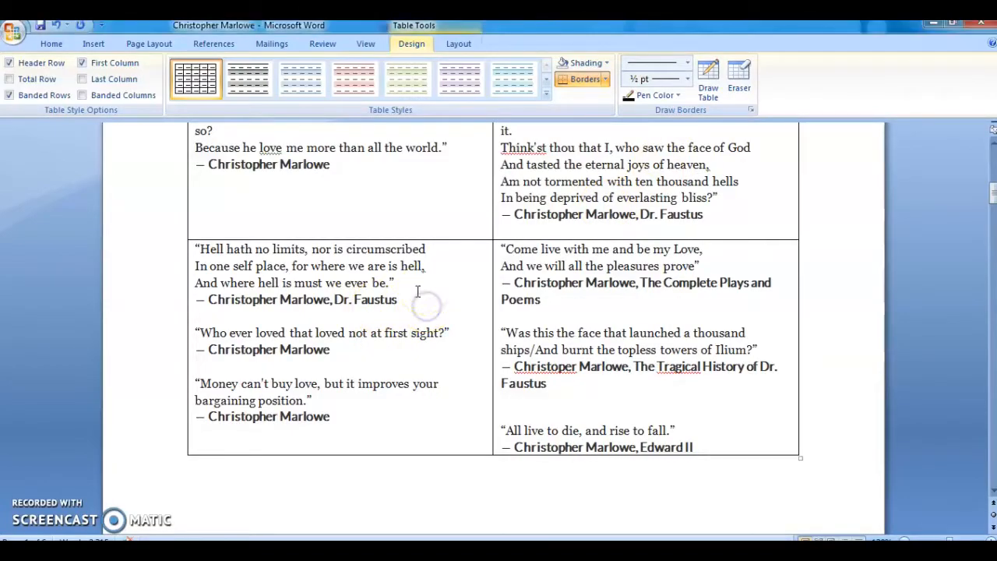
mouse_move(658, 61)
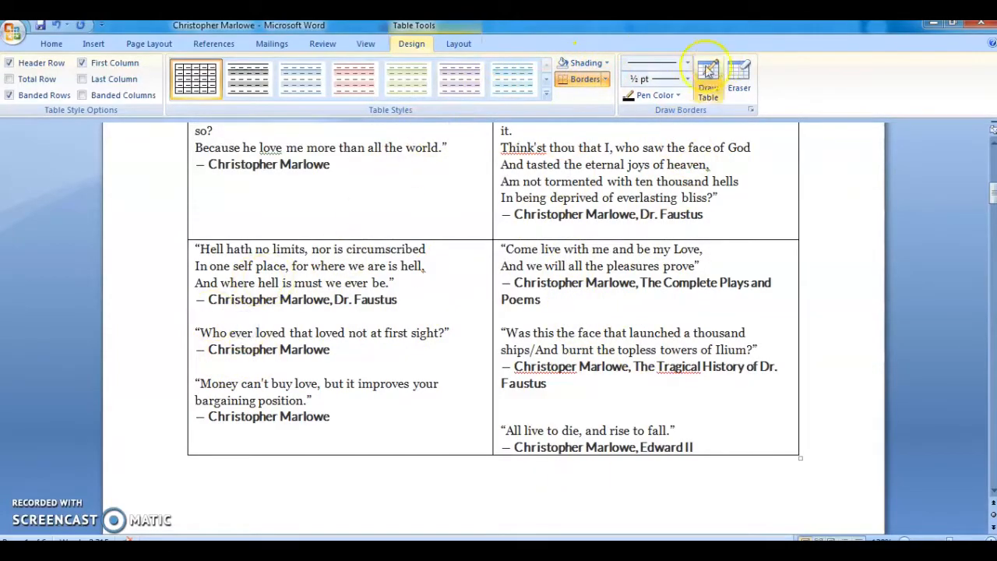
Shade the bottom-left quote cell red from the Shading standard colours.
click(583, 63)
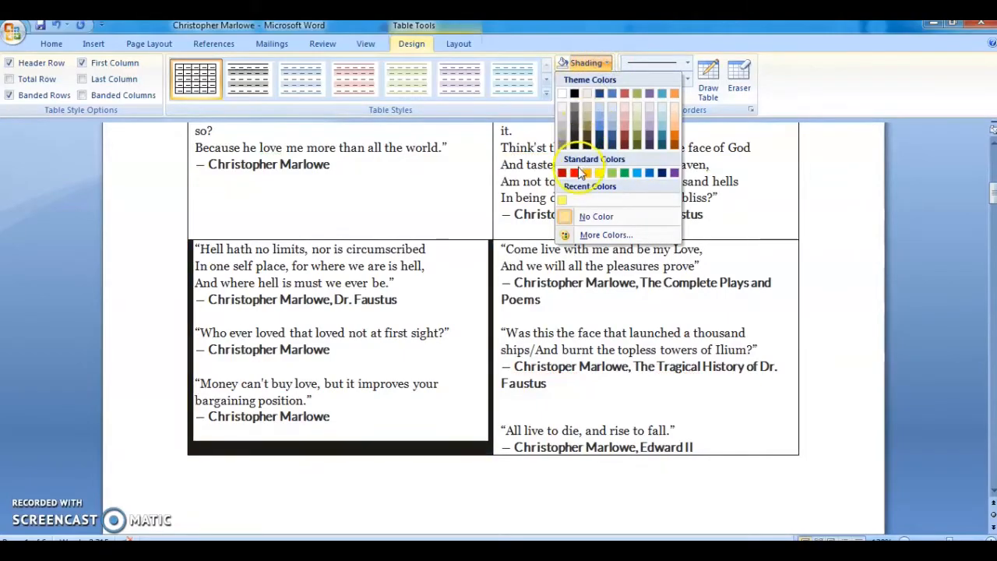
click(572, 172)
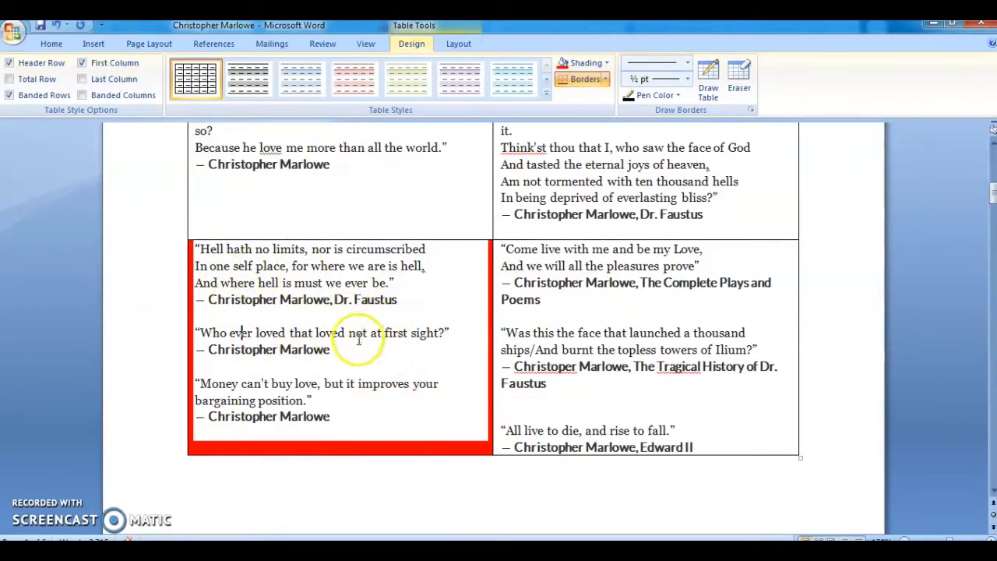
Clear the bottom row's formatting from the Home tab, leaving the left cell solid red.
click(82, 63)
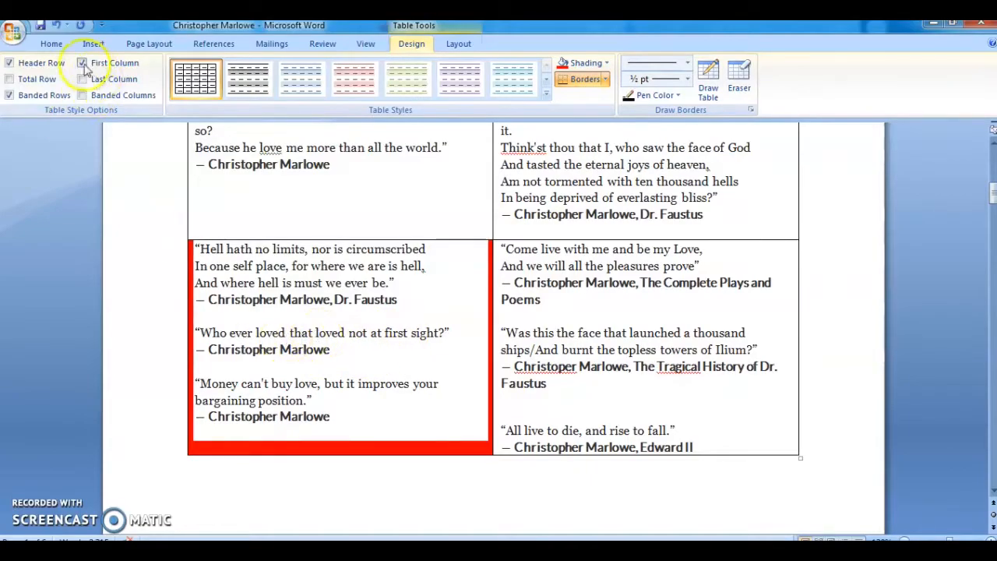
click(82, 63)
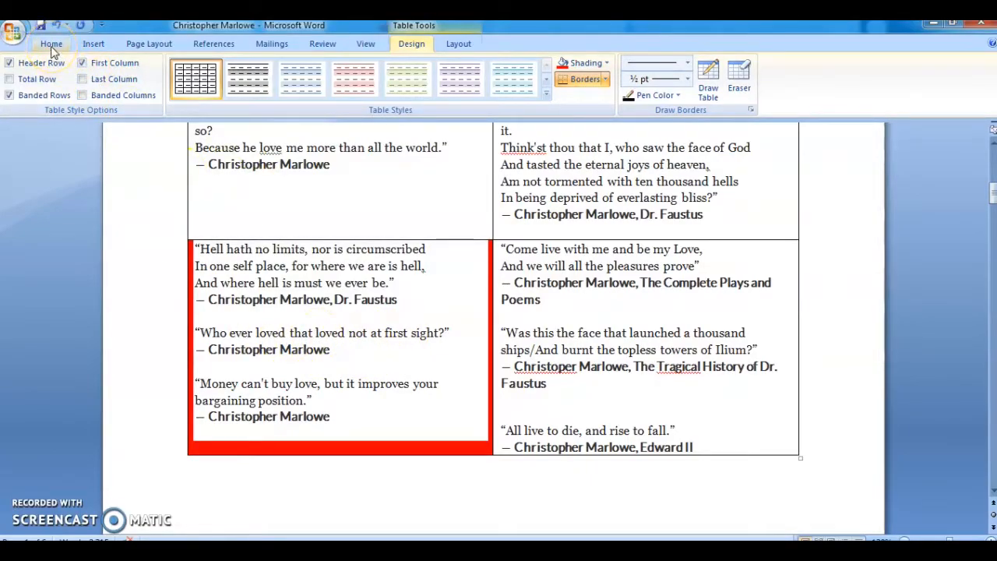
click(51, 43)
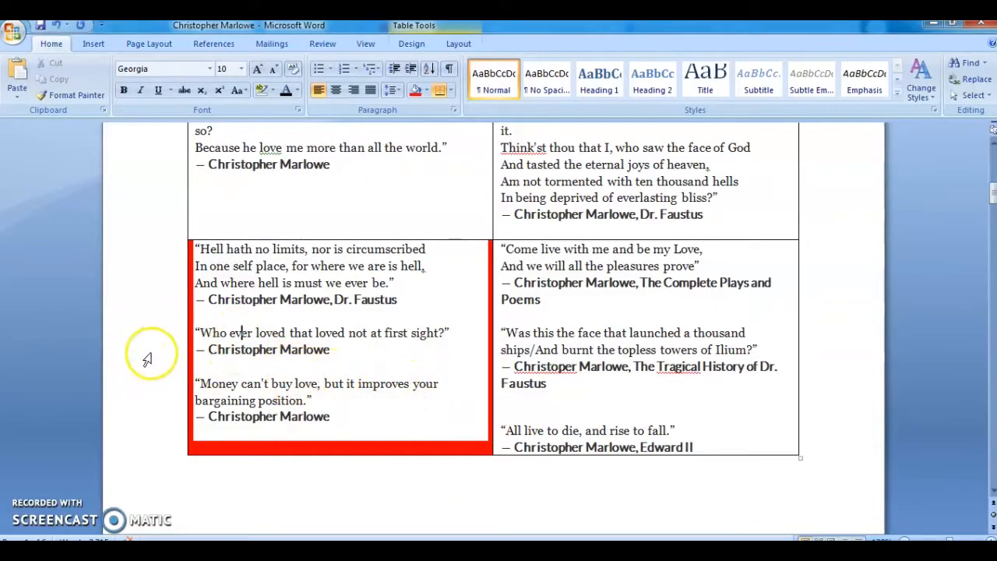
mouse_move(135, 358)
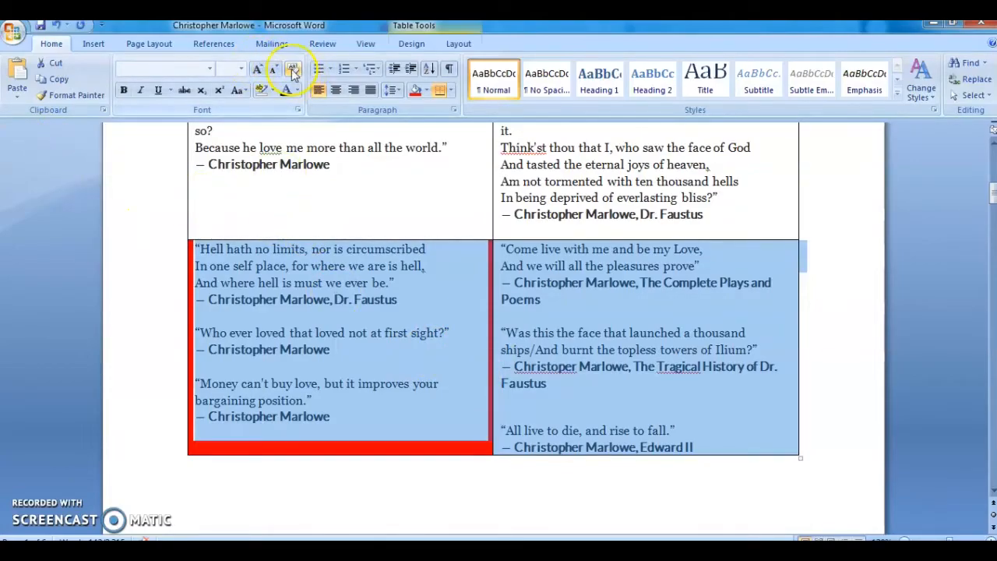
mouse_move(293, 70)
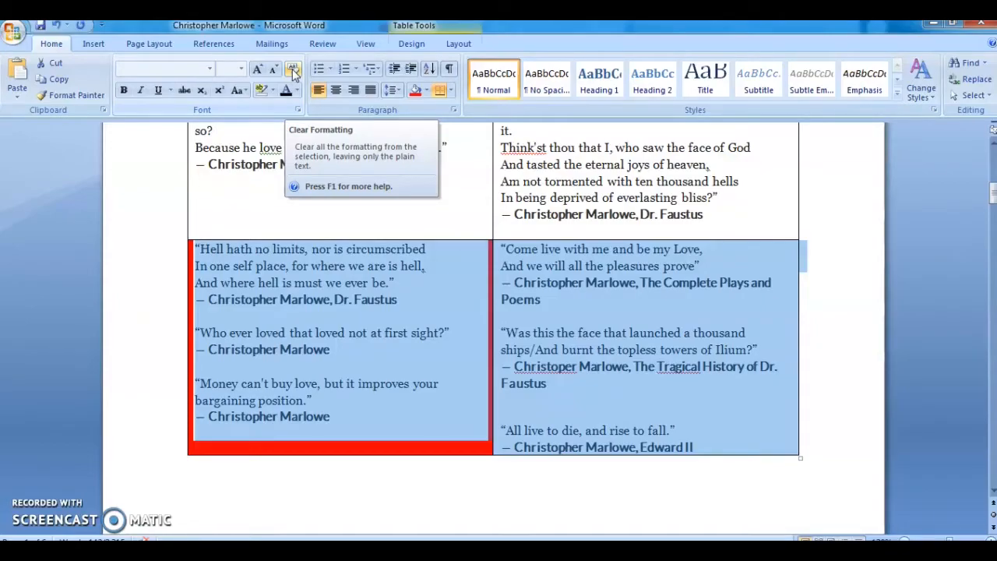
click(292, 69)
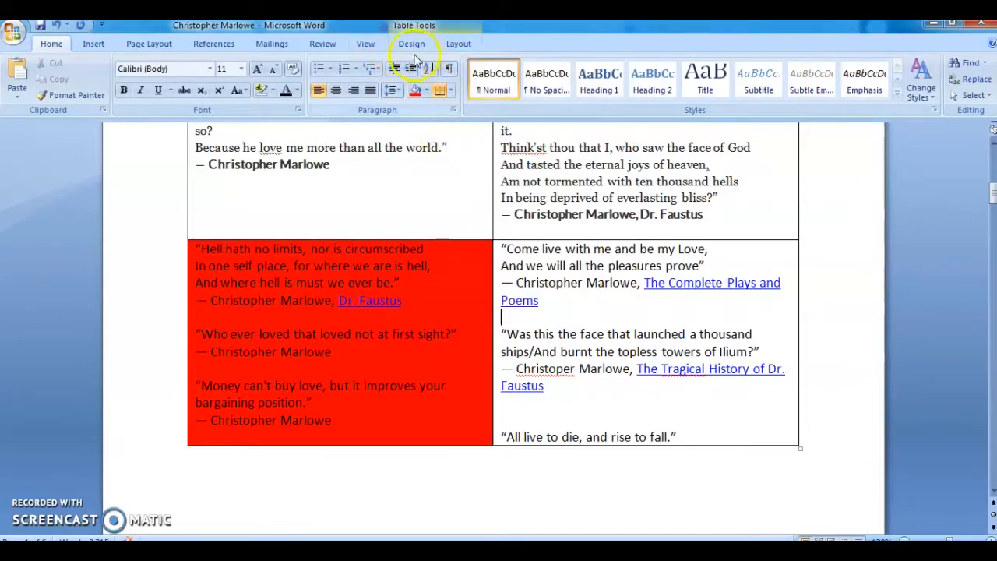
Shade the bottom-right quote cell yellow from the Design tab's Shading menu.
click(412, 44)
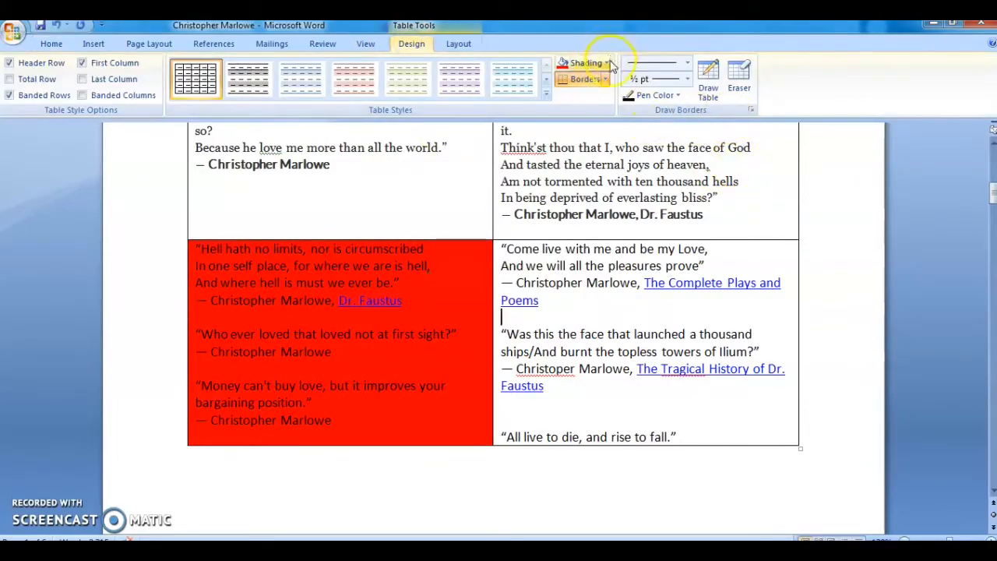
click(606, 63)
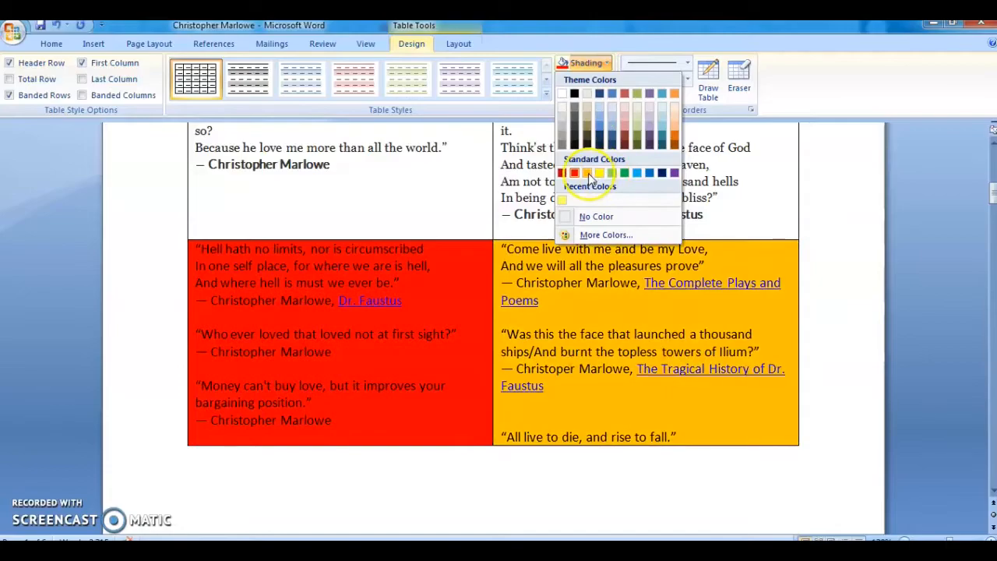
click(587, 173)
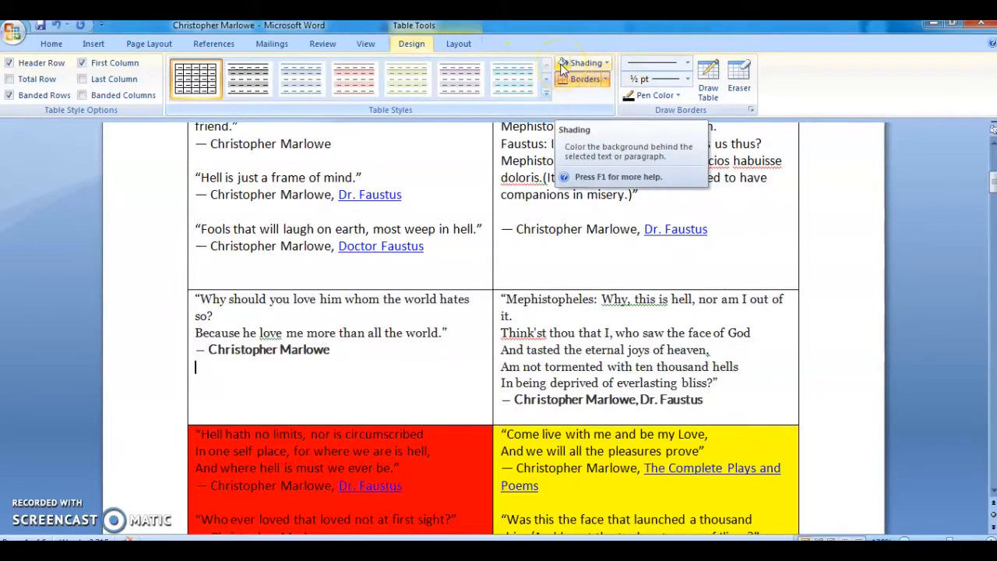
Shade the middle row's left quote cell yellow and its right cell green.
click(582, 63)
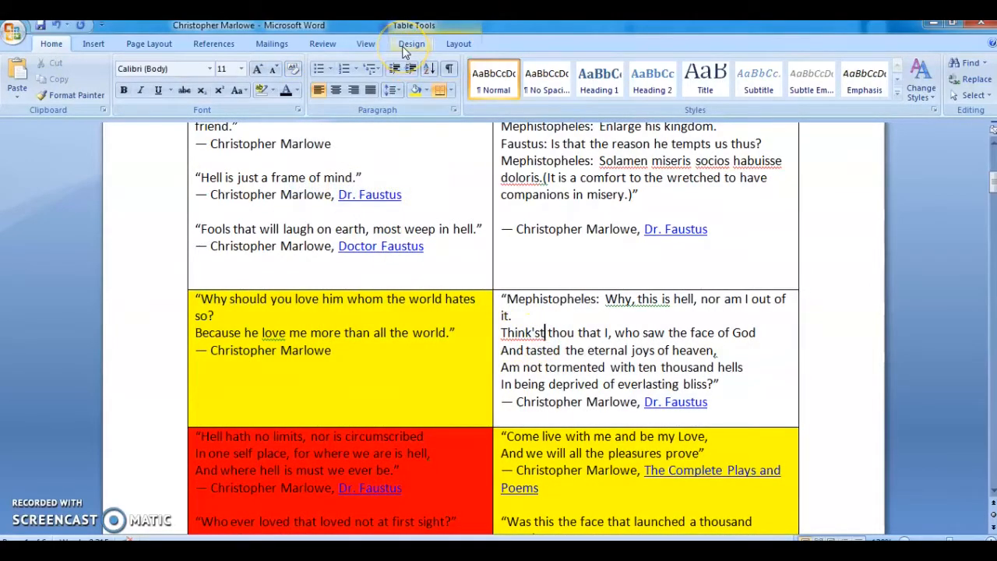
click(411, 43)
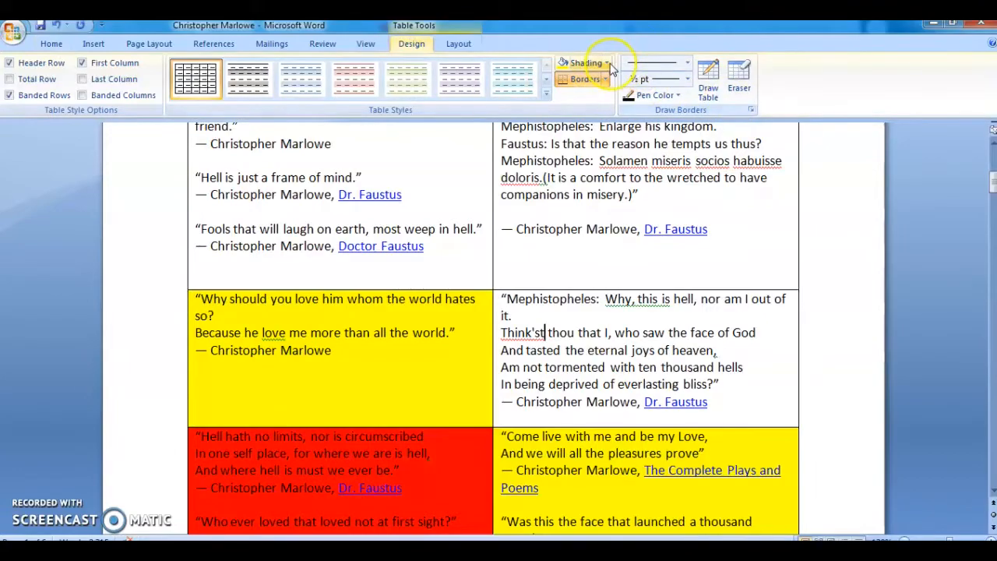
click(607, 63)
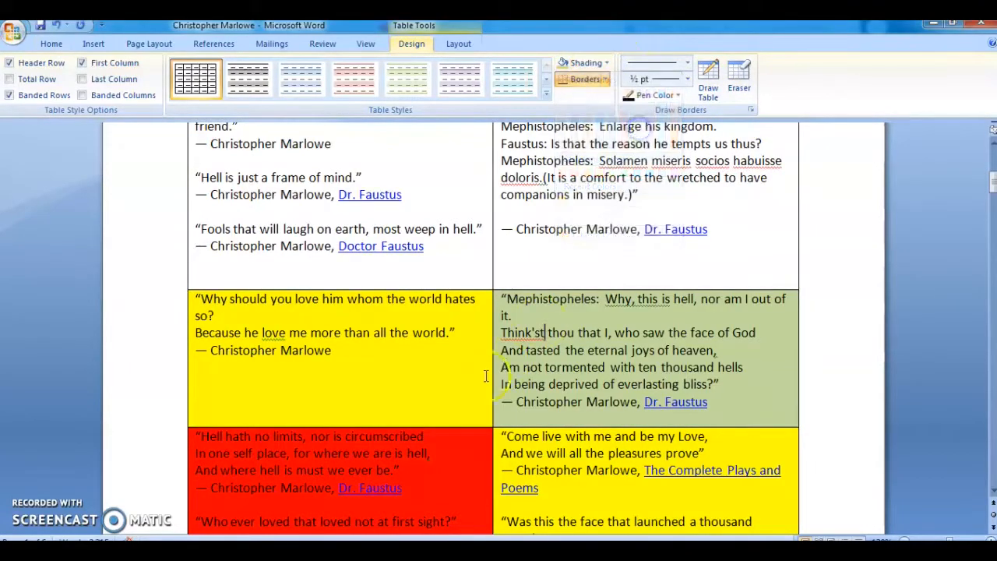
Clear formatting from the "What art thou Faustus" row, restoring plain text with links.
scroll(down, 3)
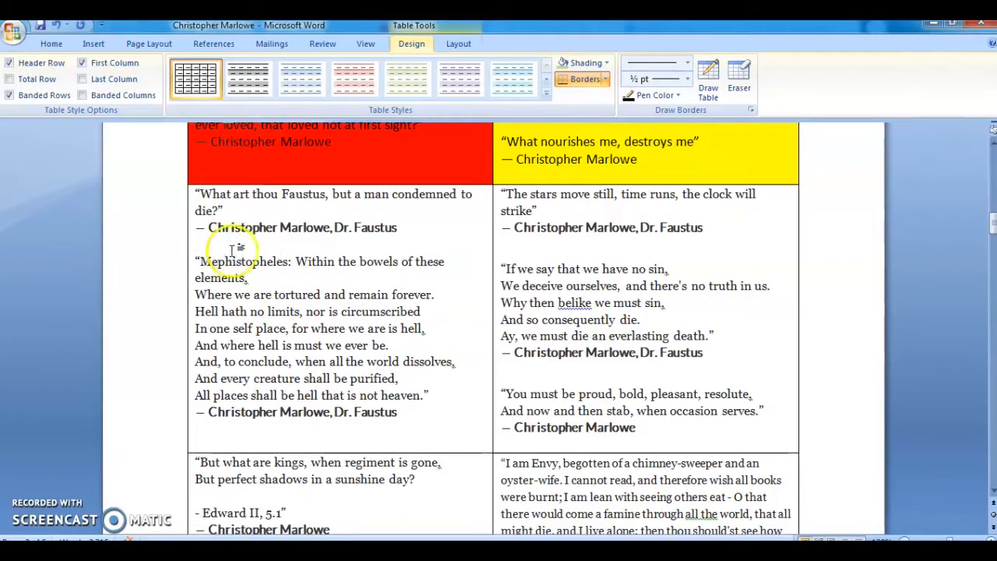
mouse_move(152, 256)
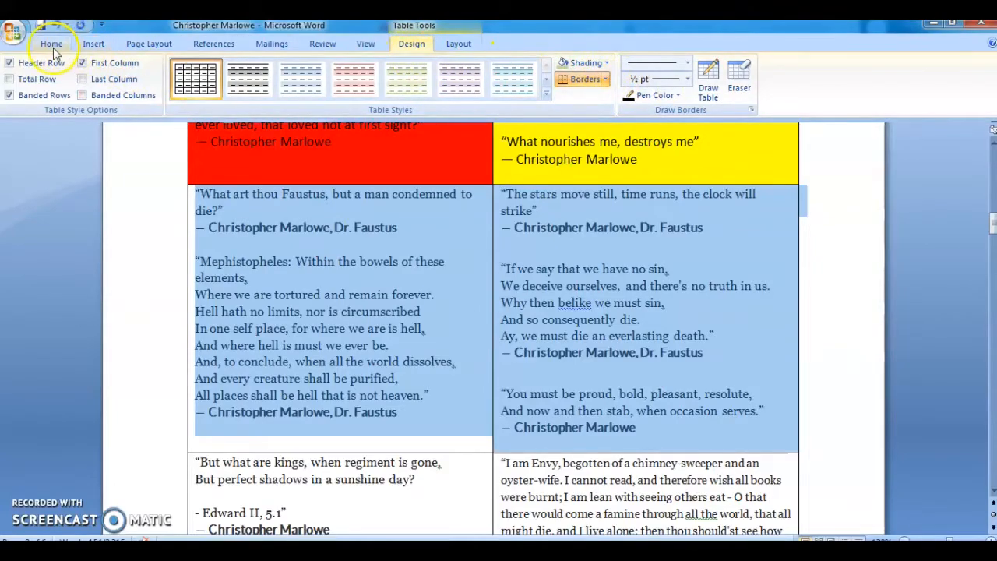
click(50, 43)
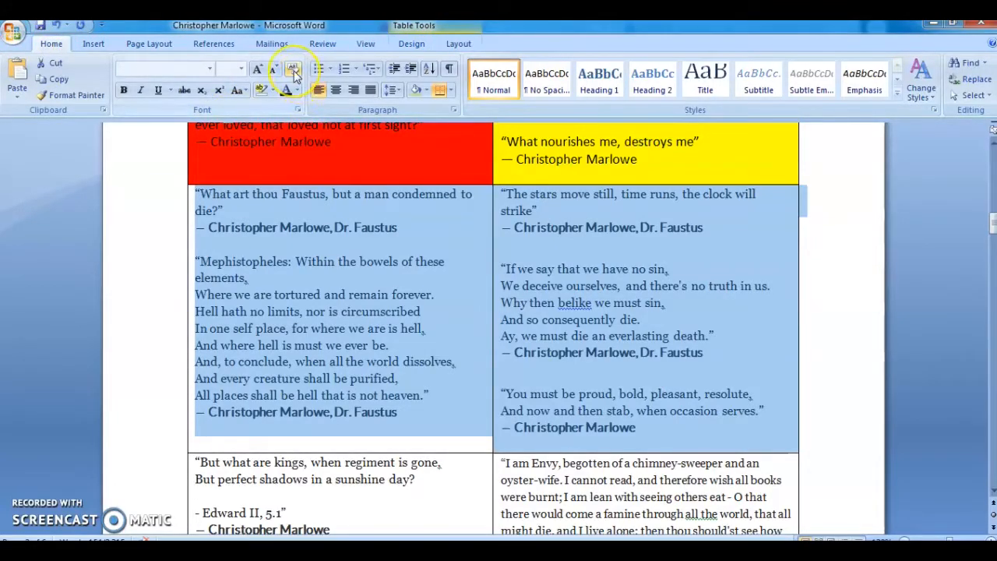
mouse_move(294, 70)
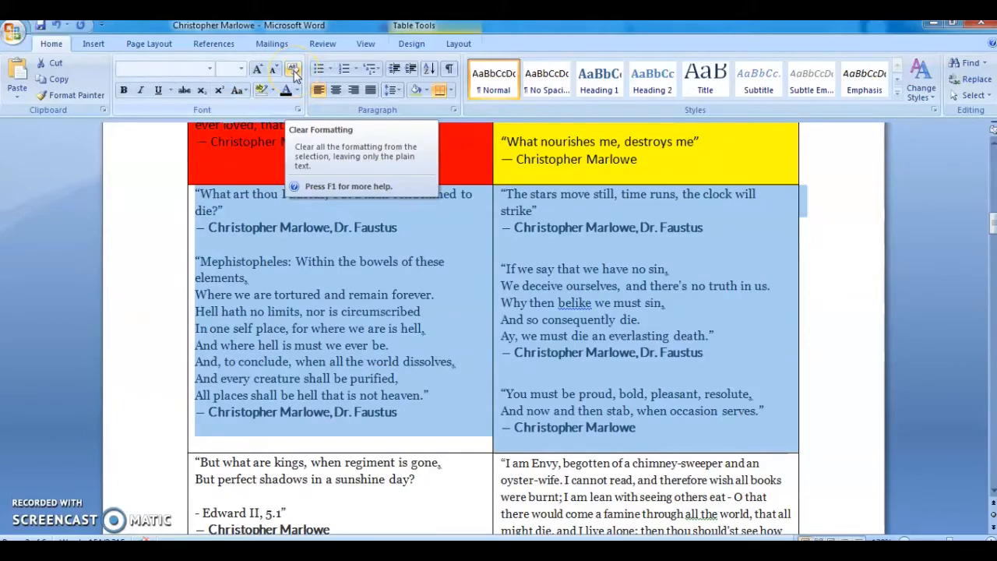
click(294, 69)
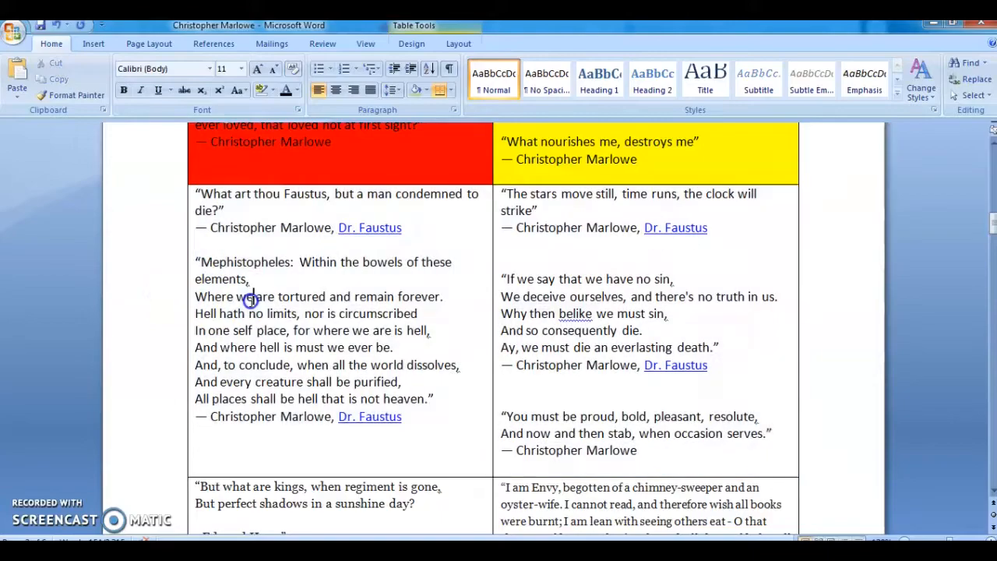
Shade the "What art thou Faustus" quote cell olive green via Design > Shading.
click(411, 43)
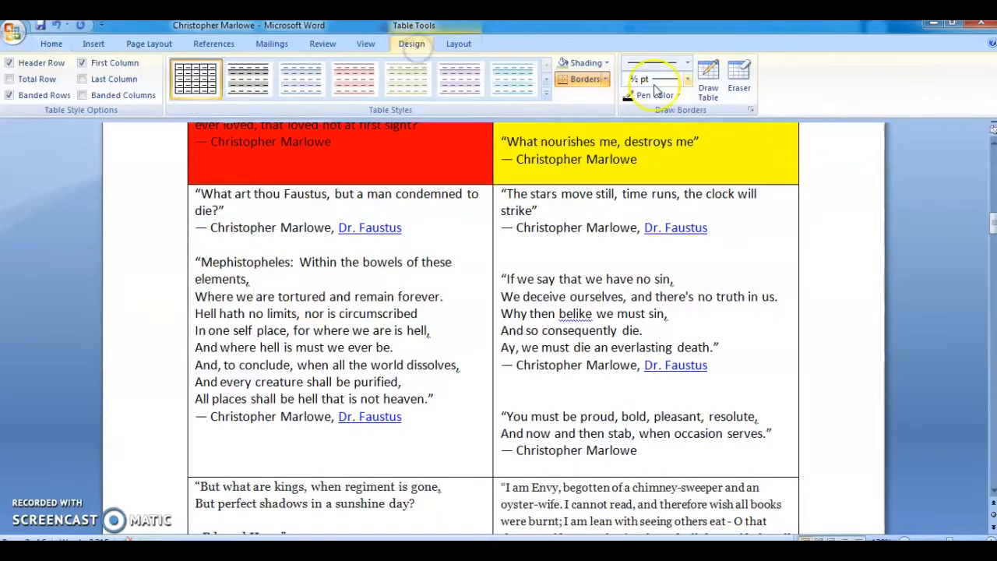
click(584, 63)
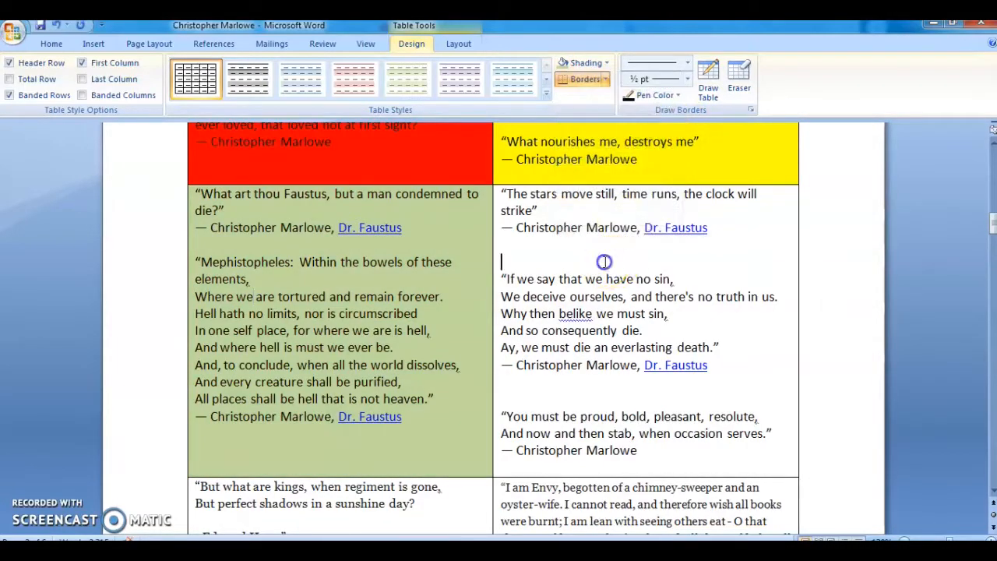
click(607, 63)
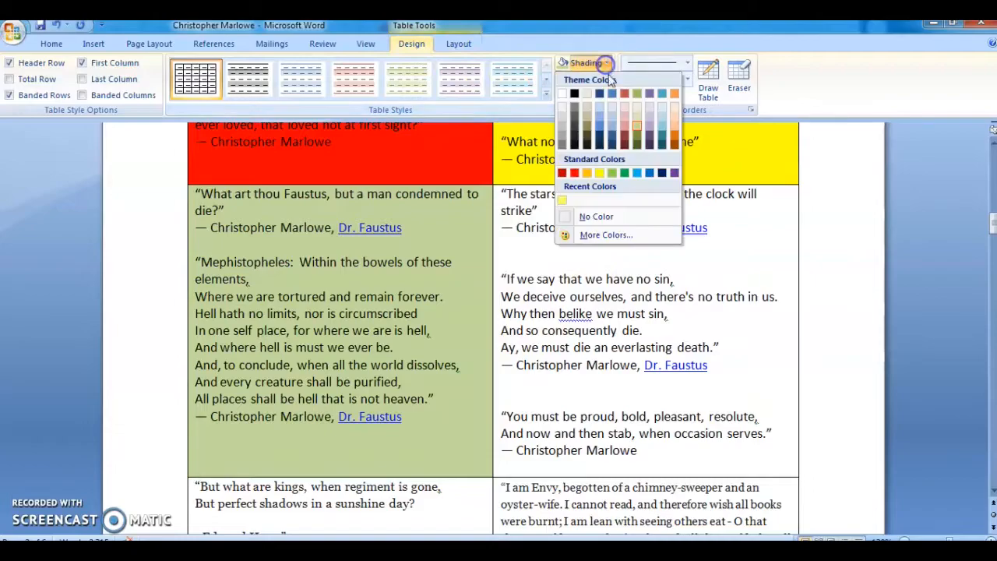